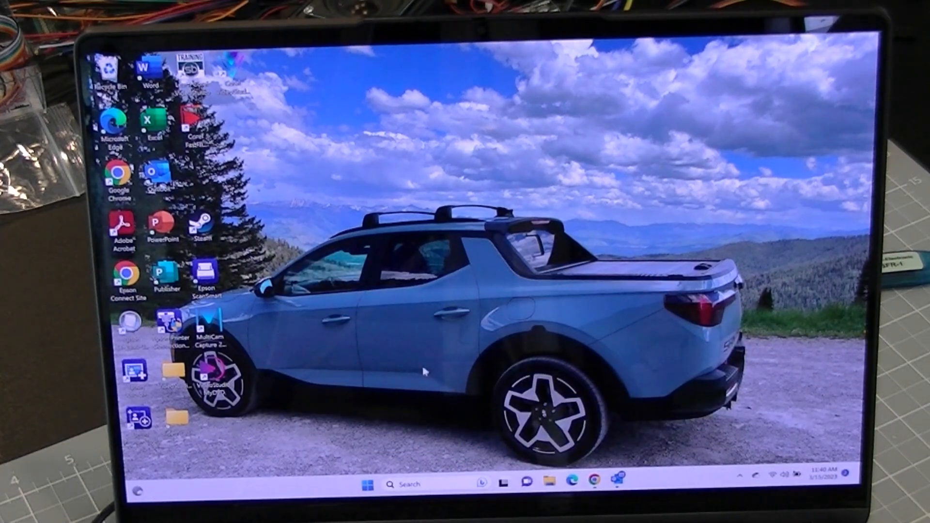
mouse_move(552, 484)
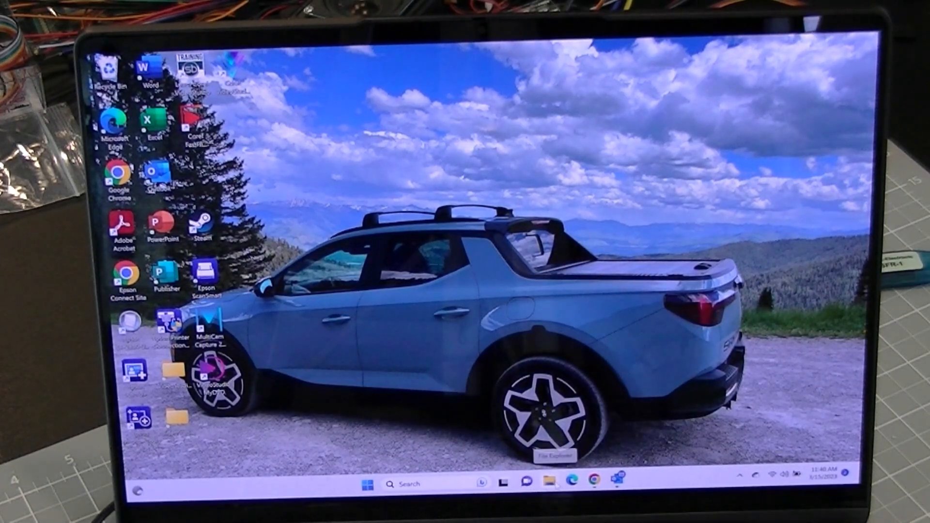
- Create a new folder named Beier on the Desktop
left_click(550, 483)
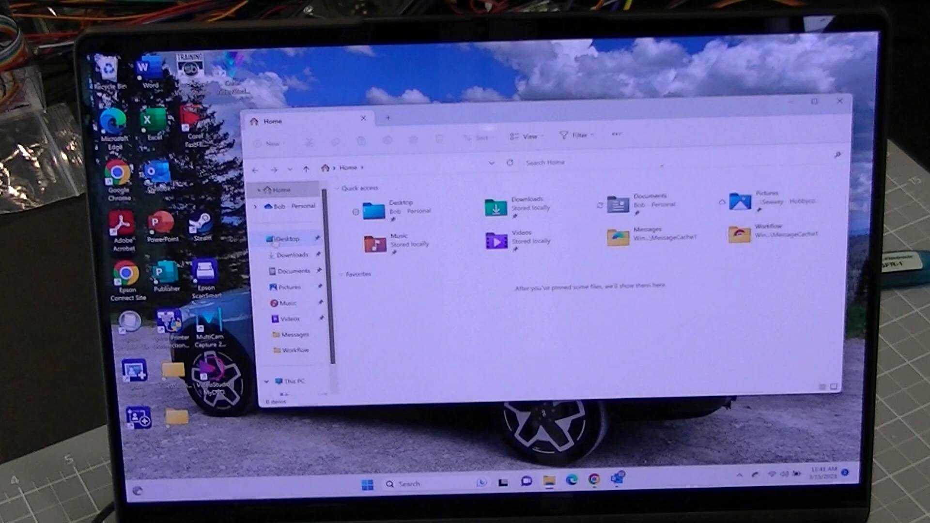
left_click(285, 239)
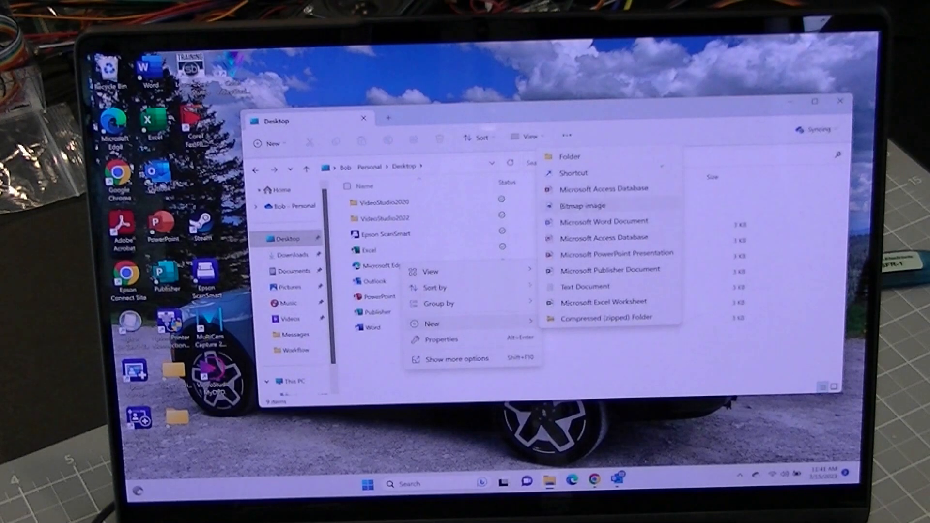
left_click(570, 156)
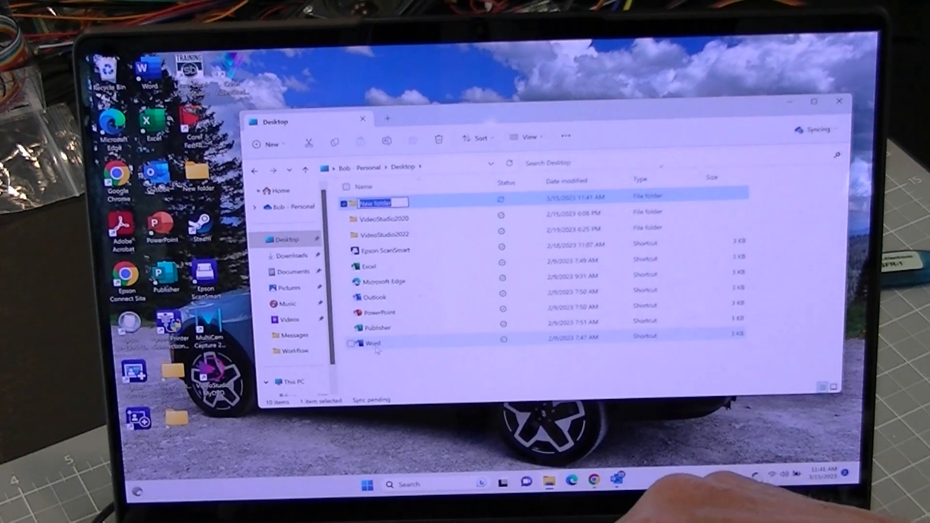
type("Bam")
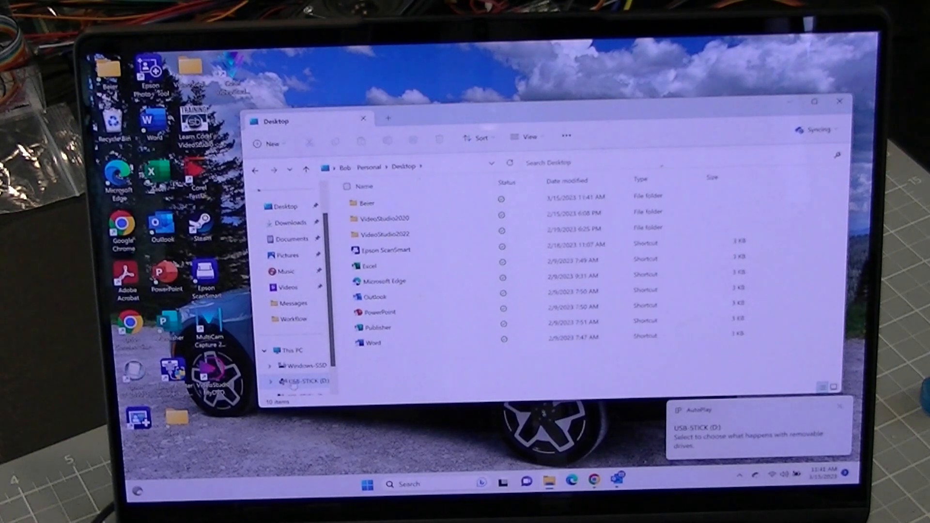
- Select all 21 files and folders on USB-STICK (D:)
left_click(302, 381)
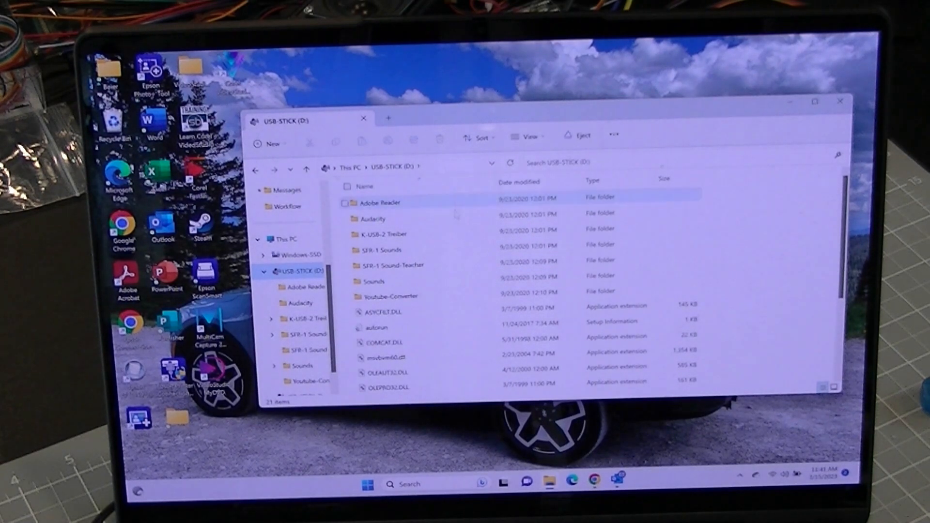
scroll("down", 3)
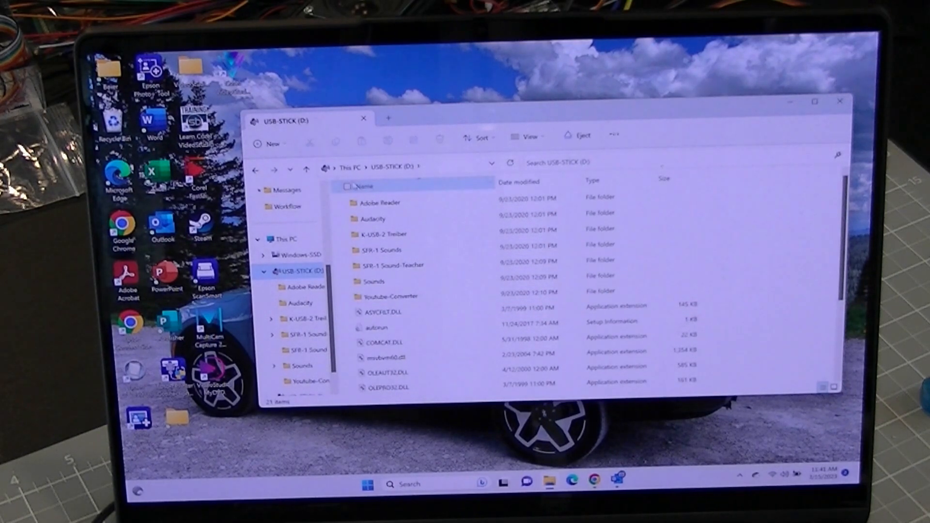
key("ctrl+a")
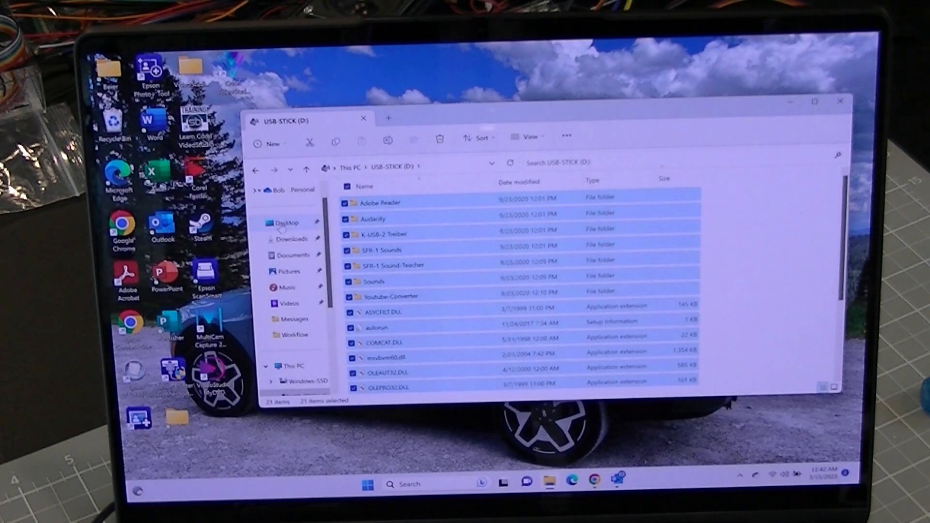
- Paste the copied USB files into the empty Beier folder on the Desktop
left_click(287, 223)
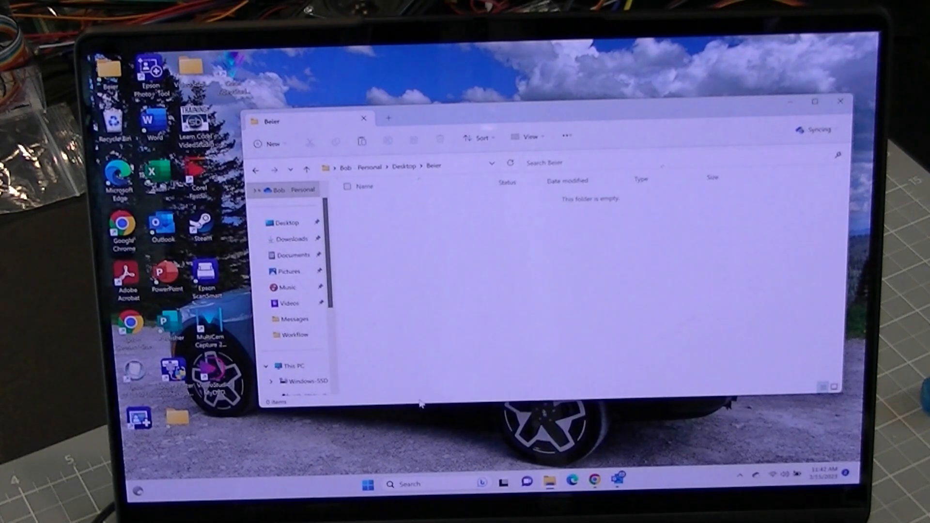
right_click(411, 405)
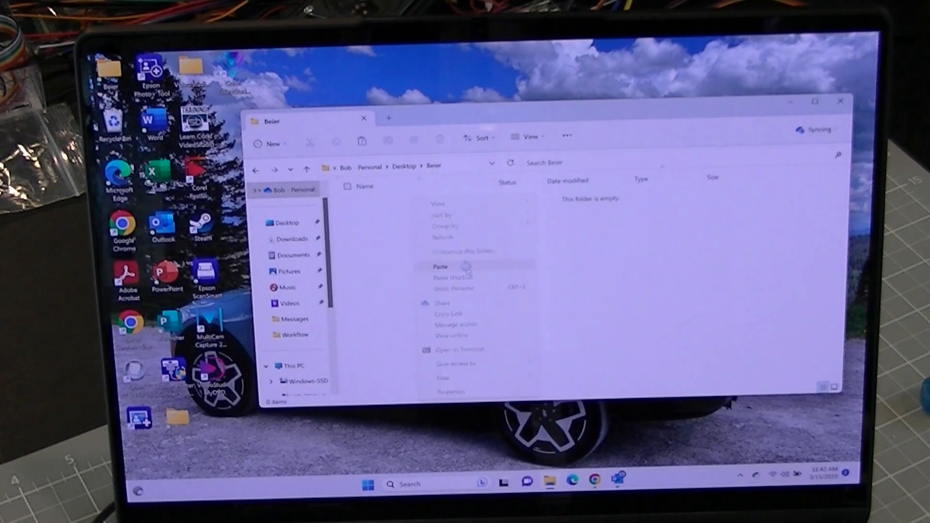
left_click(440, 267)
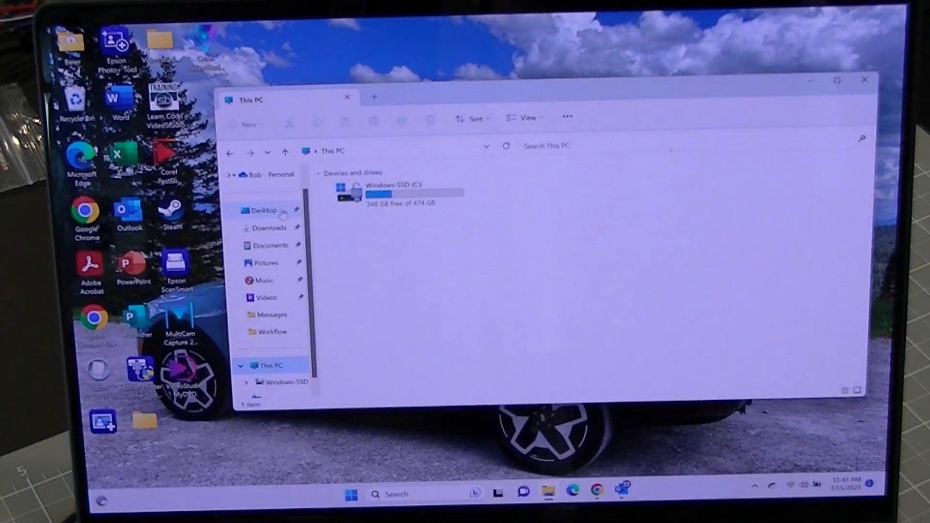
- Run SFR-Installer from the Beier folder so its language choice appears
left_click(265, 211)
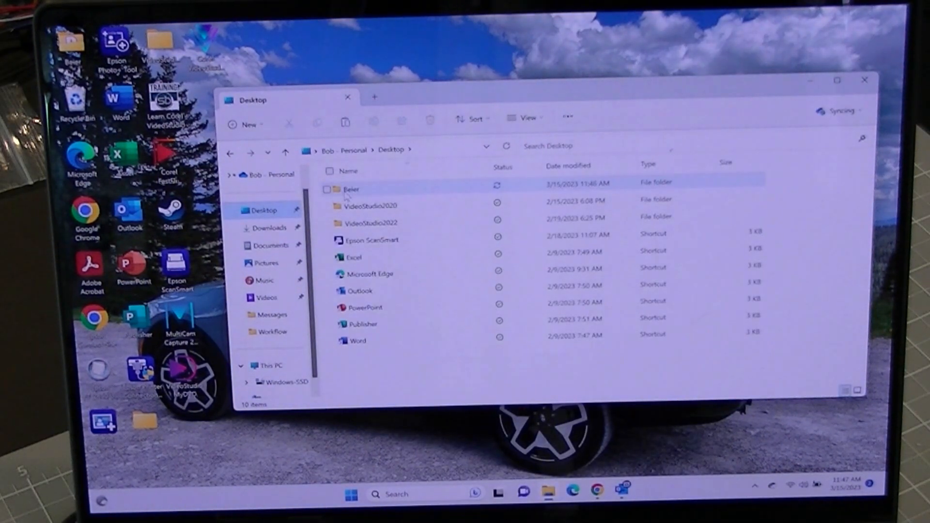
double_click(351, 189)
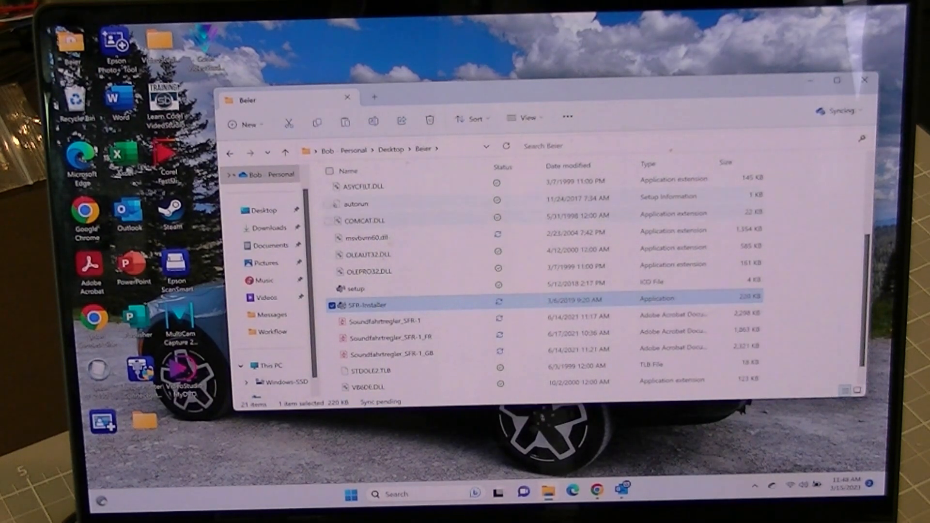
double_click(370, 304)
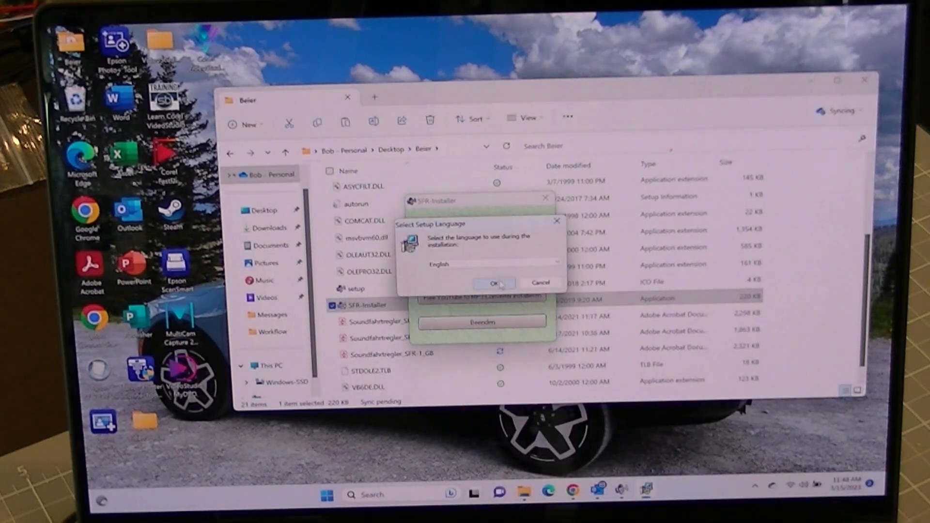
- Install SFR-1 Sound-Teacher in English with default folder and Start Menu shortcuts, then launch it
left_click(495, 283)
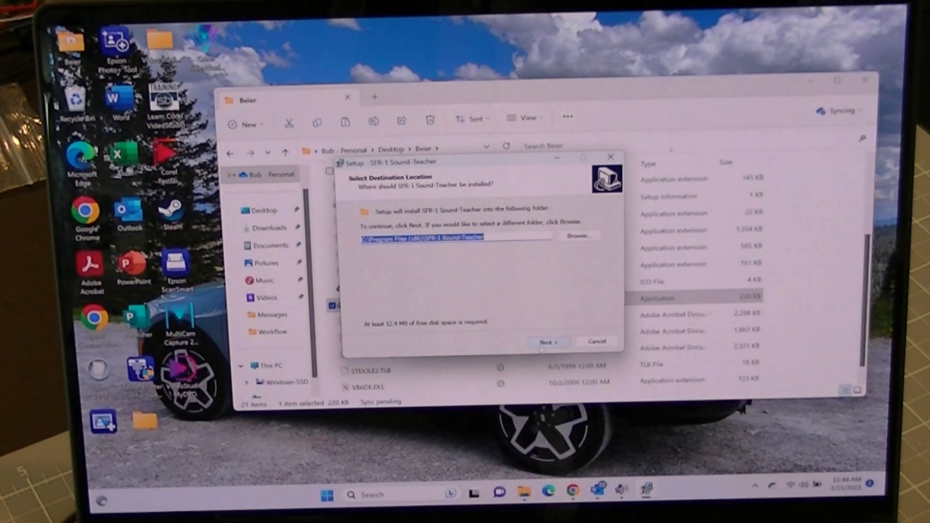
left_click(548, 341)
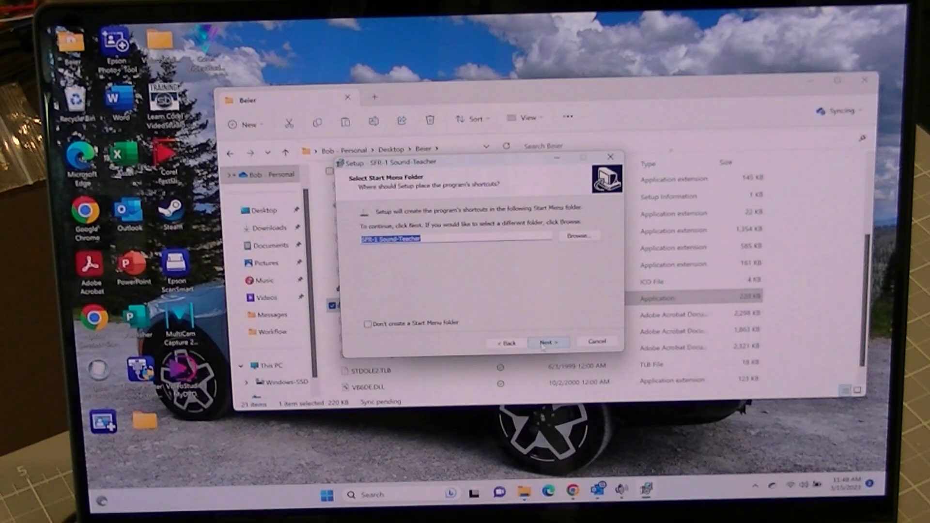
left_click(548, 342)
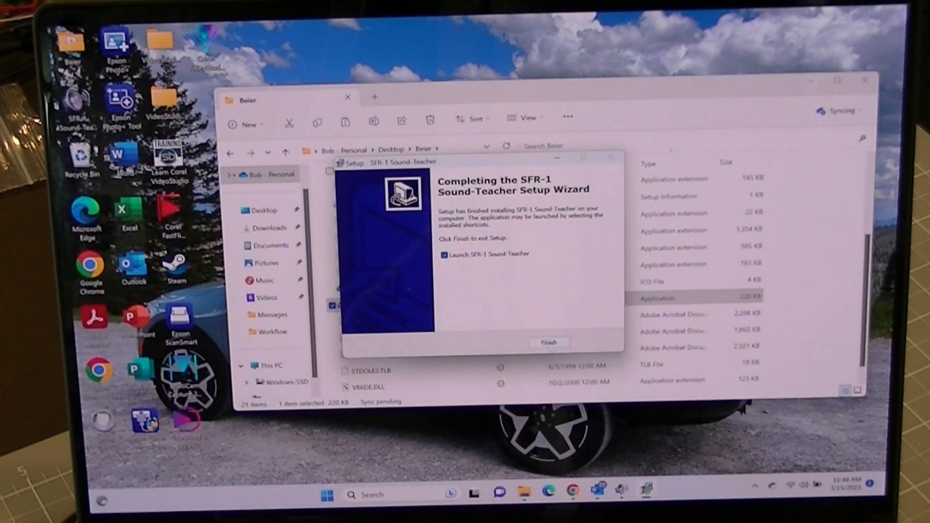
left_click(548, 342)
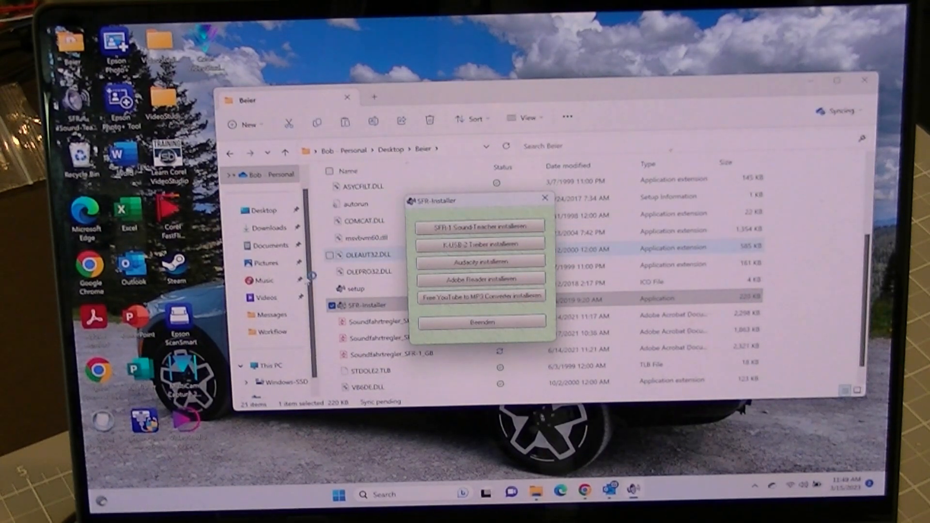
left_click(481, 226)
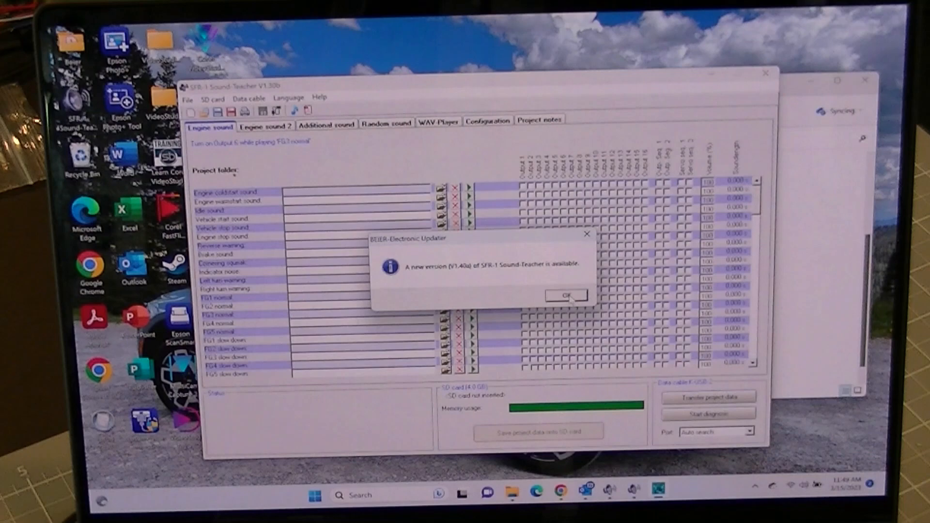
- Accept the BEIER-Electronic Updater notice to update from V1.30b to V1.40a
left_click(566, 295)
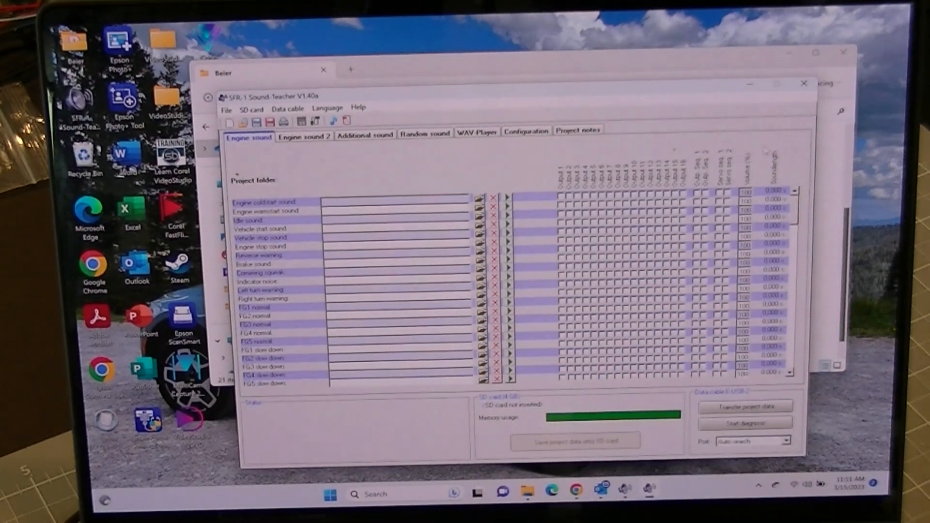
mouse_move(804, 85)
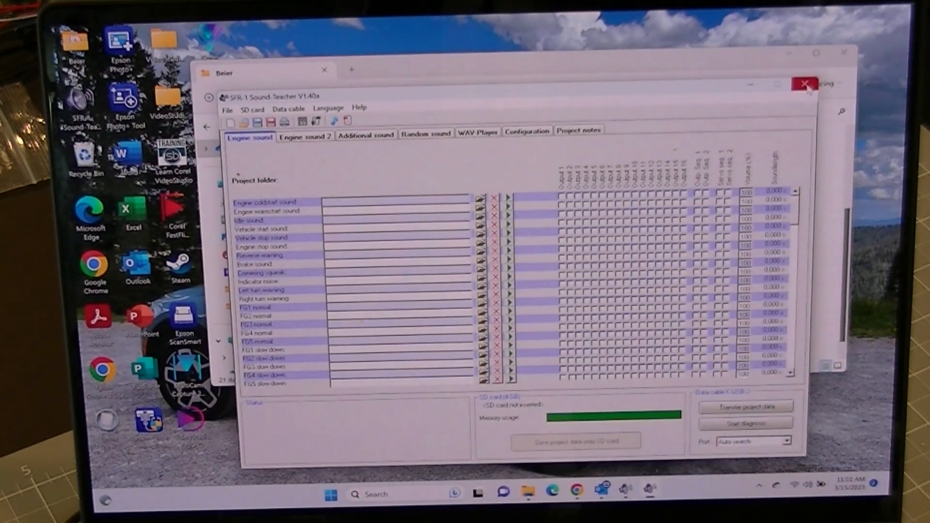
- Close the updated Sound-Teacher, returning to the Beier folder listing
left_click(803, 83)
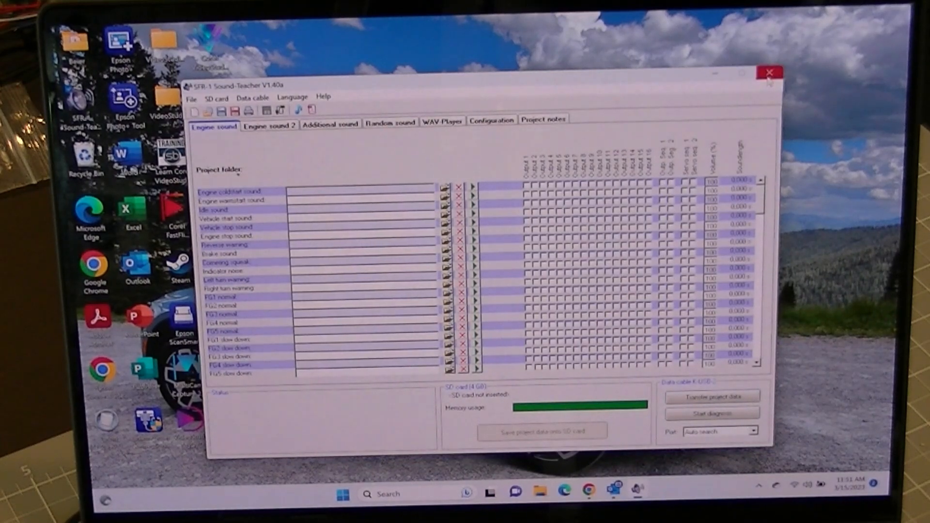
left_click(770, 74)
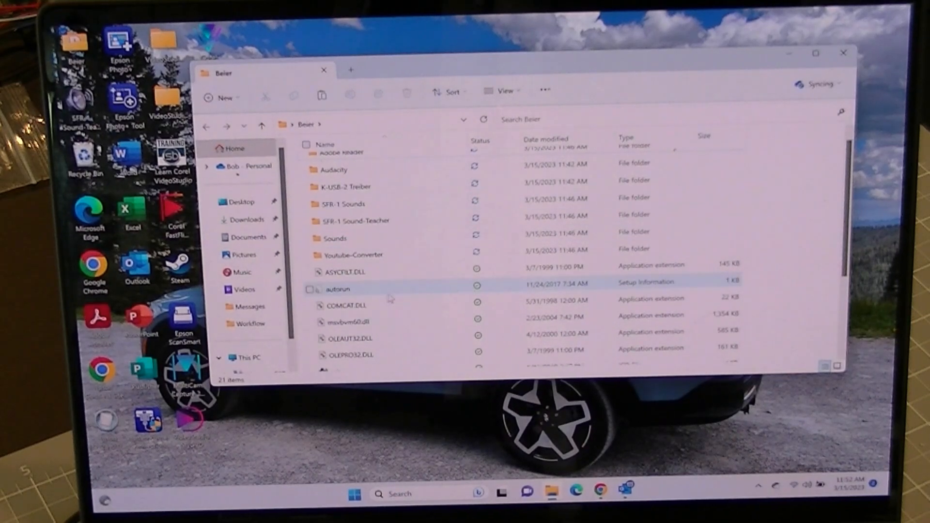
- Add a new subfolder inside Beier, bringing it to 22 items, and close File Explorer
right_click(391, 299)
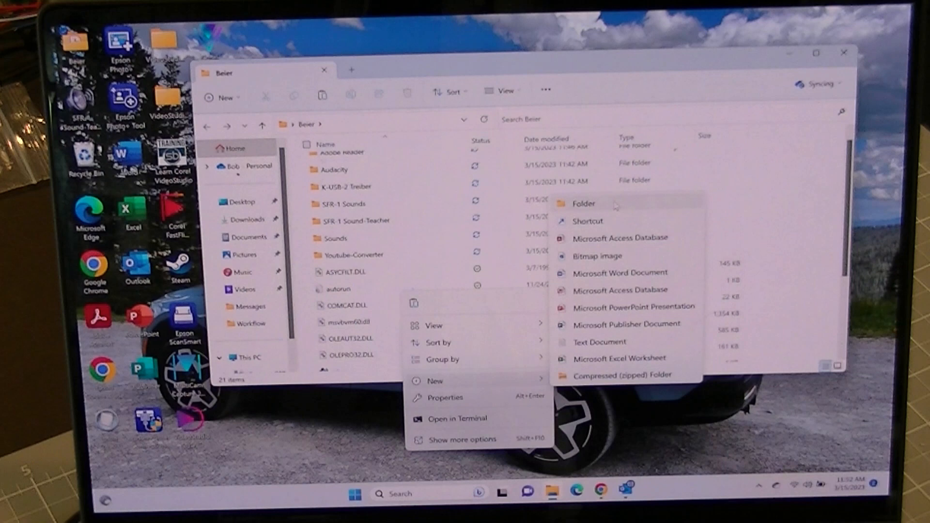
left_click(584, 204)
type("Bob T")
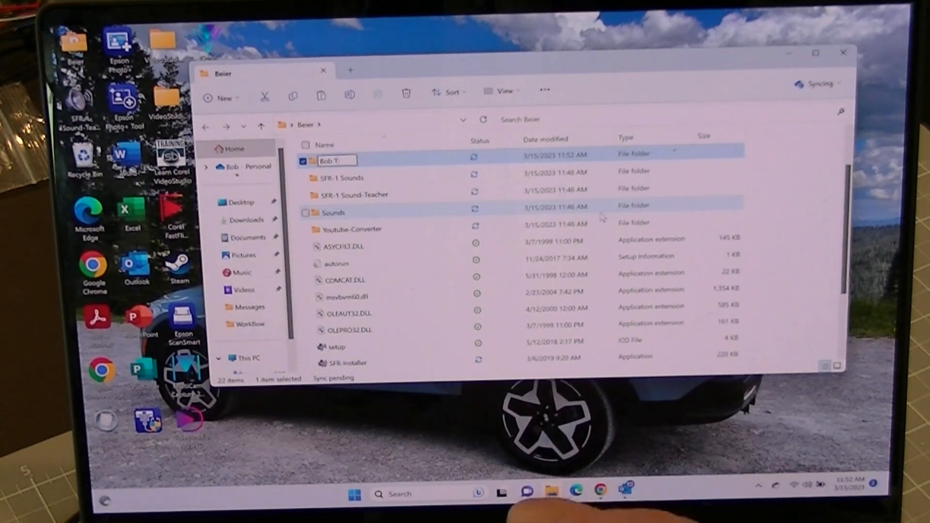
type("rud")
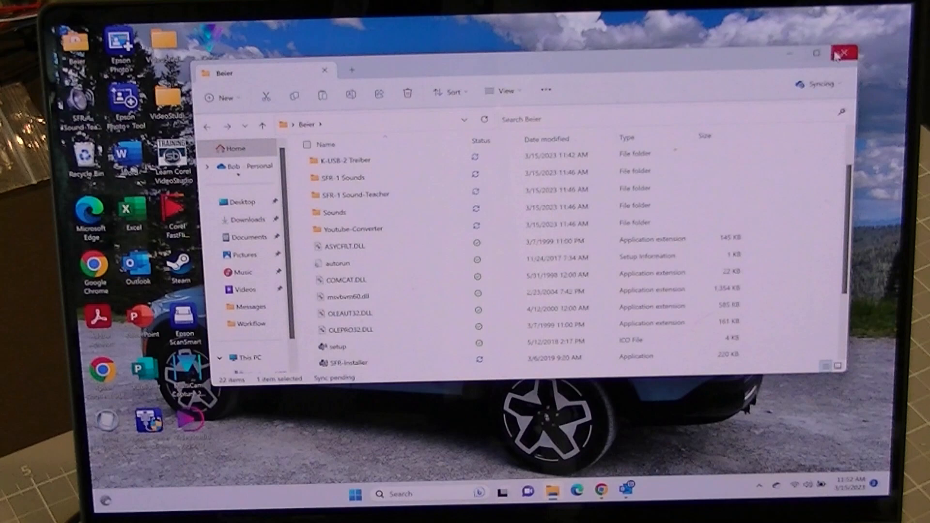
left_click(845, 52)
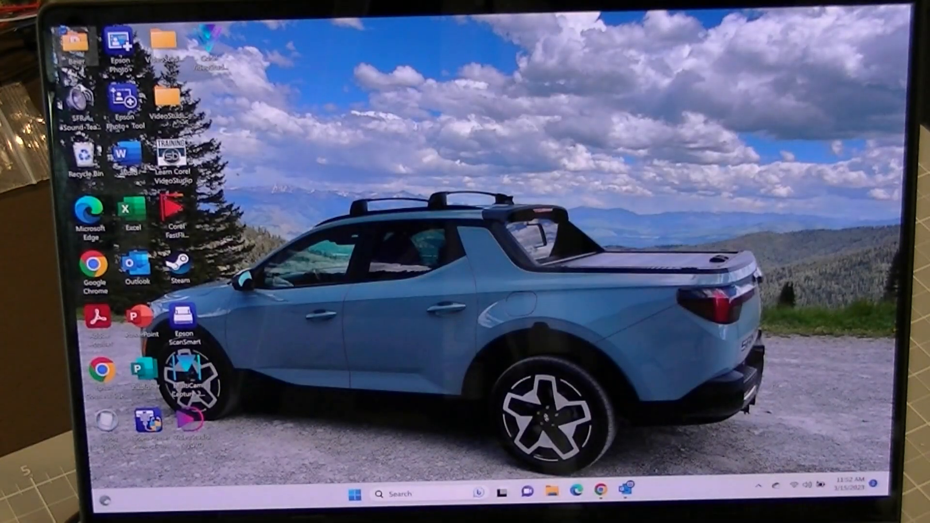